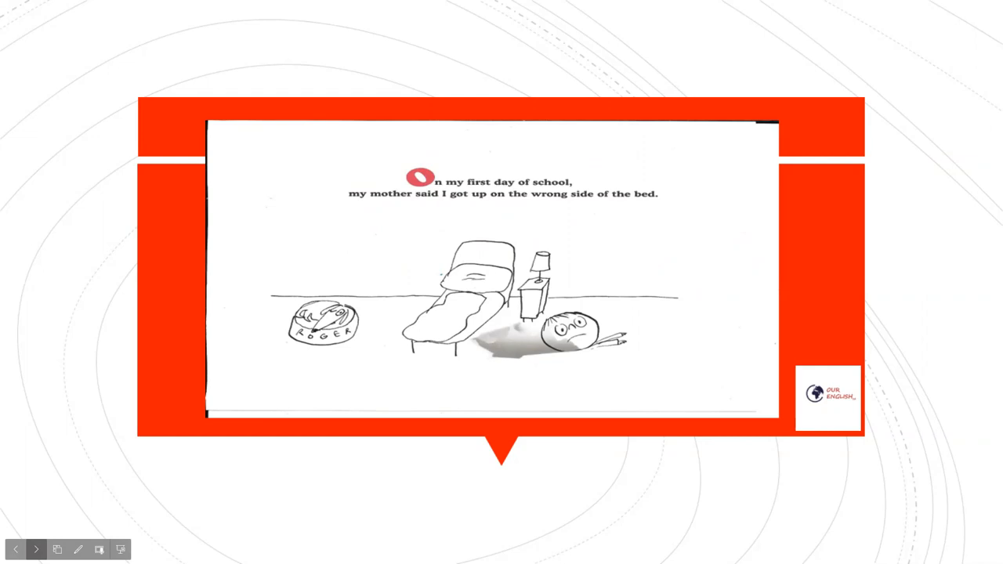
- Advance through the best-foot-forward and butterflies-in-her-stomach pages to the bus driver's feeling-blue page
{"action": "left_click", "coordinate": [36, 549]}
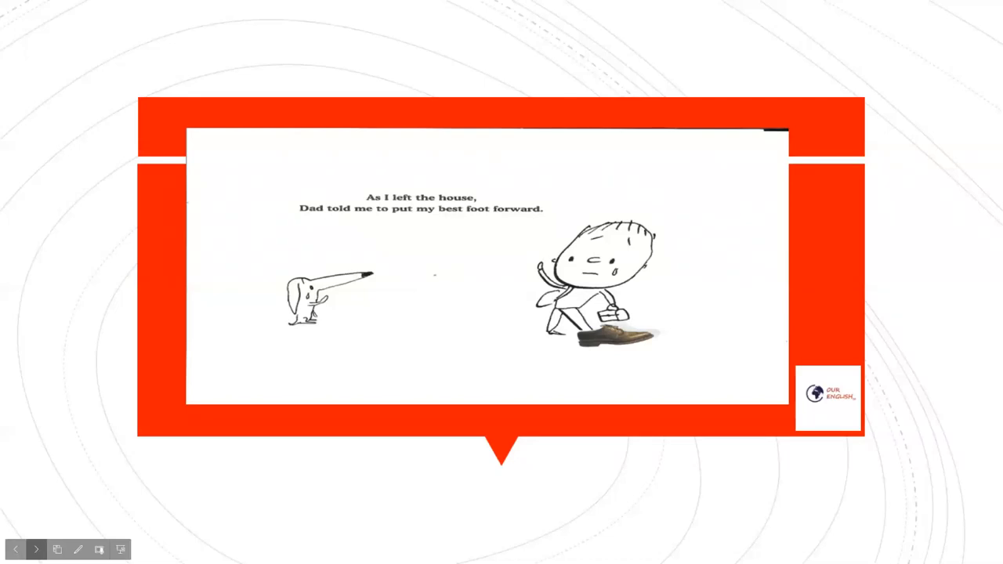
{"action": "left_click", "coordinate": [36, 549]}
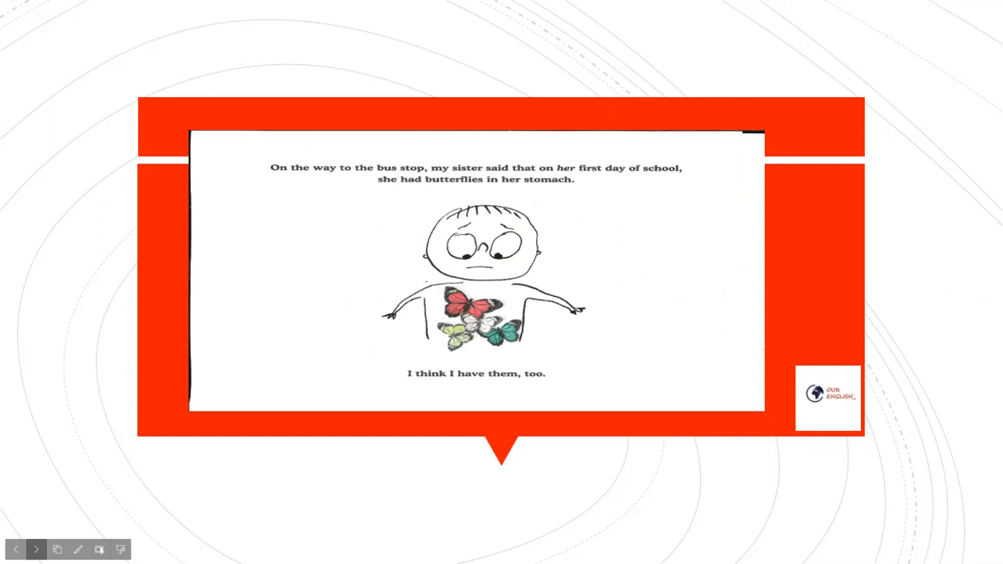
{"action": "left_click", "coordinate": [36, 549]}
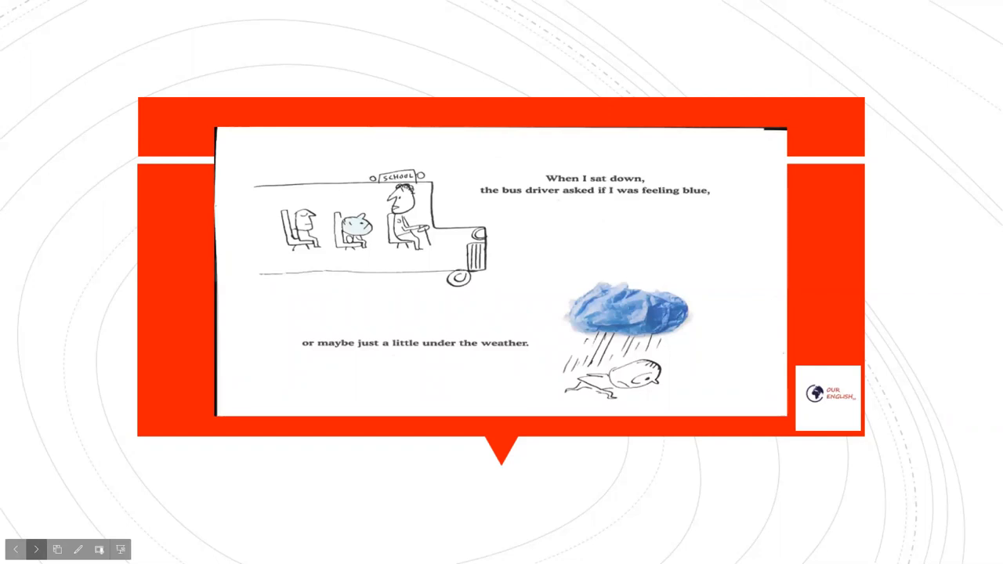
- Advance past the Big Cheese principal page to the school cook's 'Why the long face?' page
{"action": "left_click", "coordinate": [36, 549]}
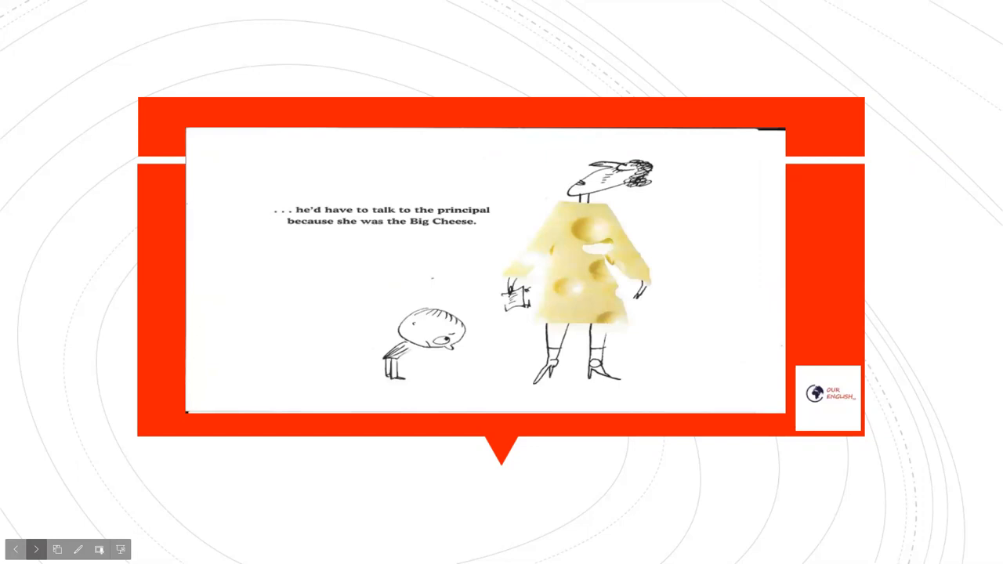
{"action": "left_click", "coordinate": [36, 549]}
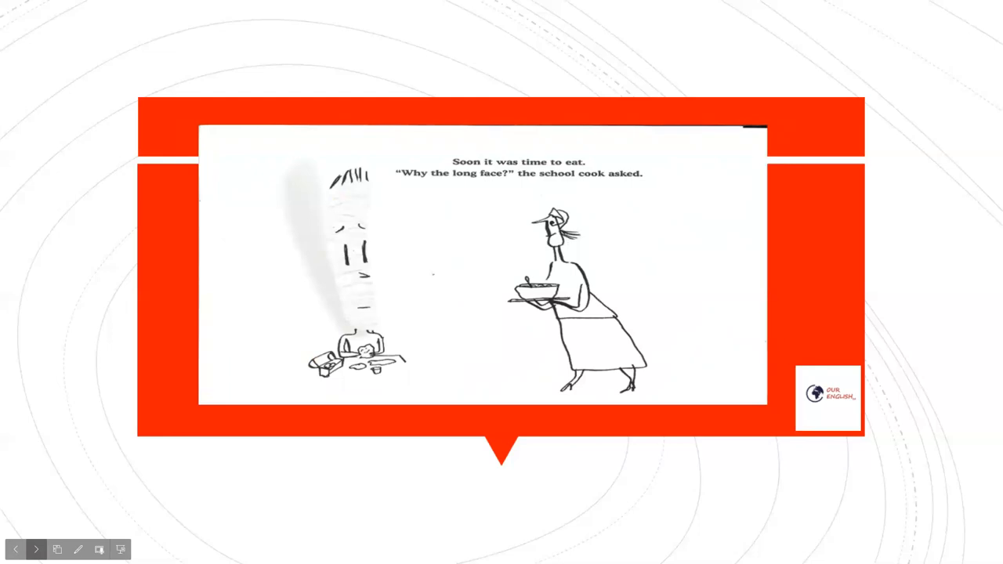
- Advance through the all-in-the-same-boat and raining-cats-and-dogs pages to the up-a-creek page
{"action": "left_click", "coordinate": [36, 548]}
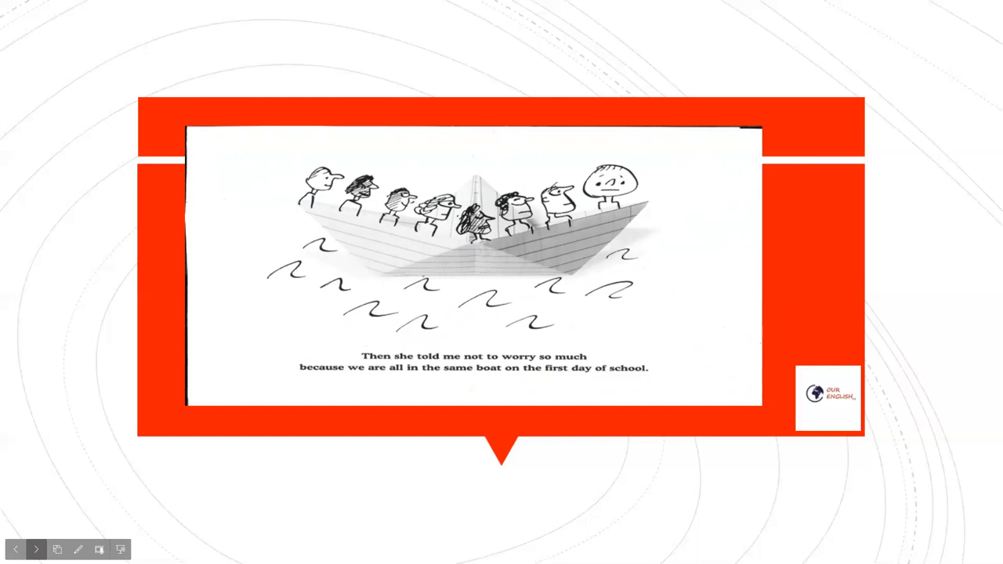
{"action": "left_click", "coordinate": [36, 549]}
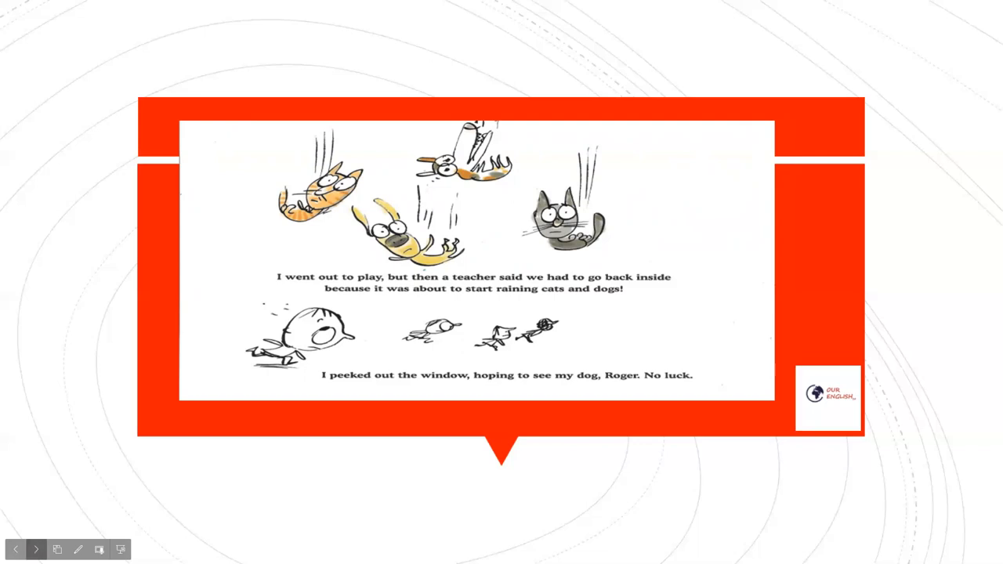
{"action": "left_click", "coordinate": [36, 549]}
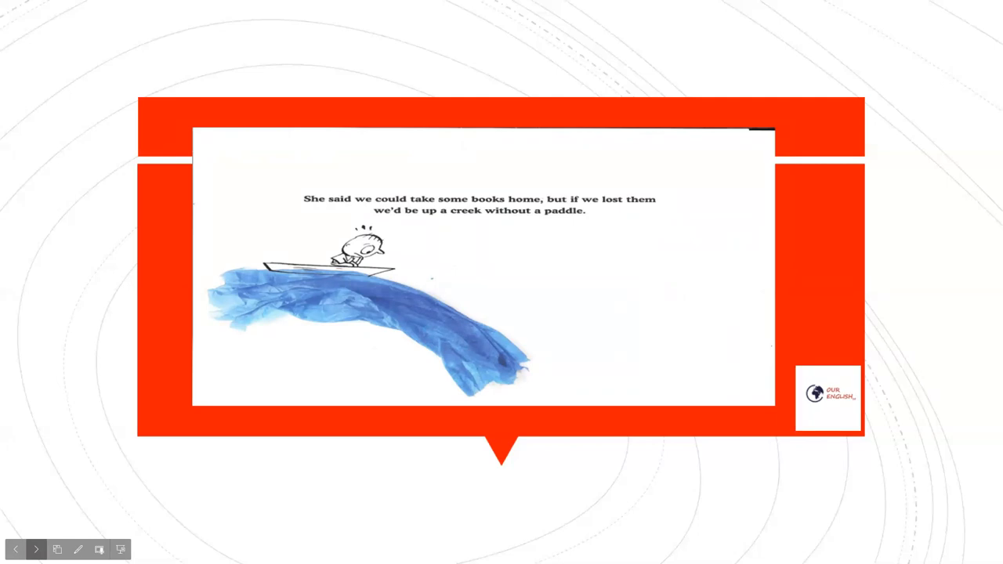
- Advance through the open-book heart-on-sleeve and can-of-worms pages to the bathwater page
{"action": "left_click", "coordinate": [36, 549]}
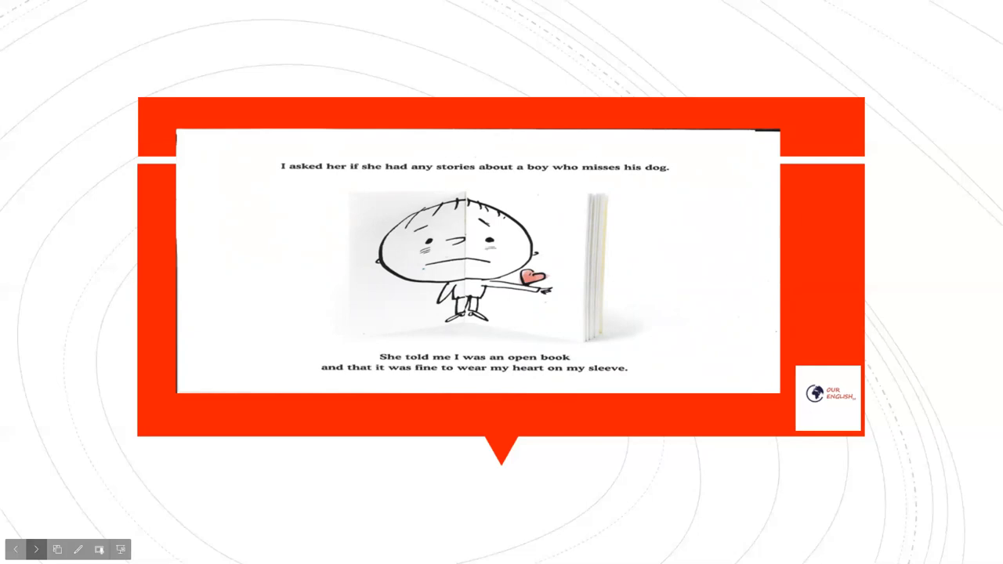
{"action": "left_click", "coordinate": [36, 548]}
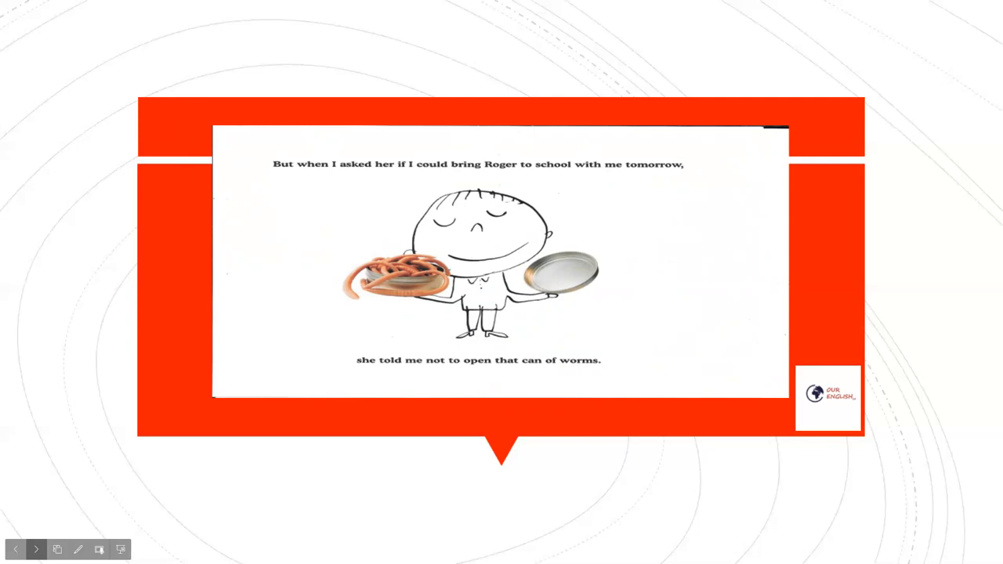
{"action": "left_click", "coordinate": [36, 548]}
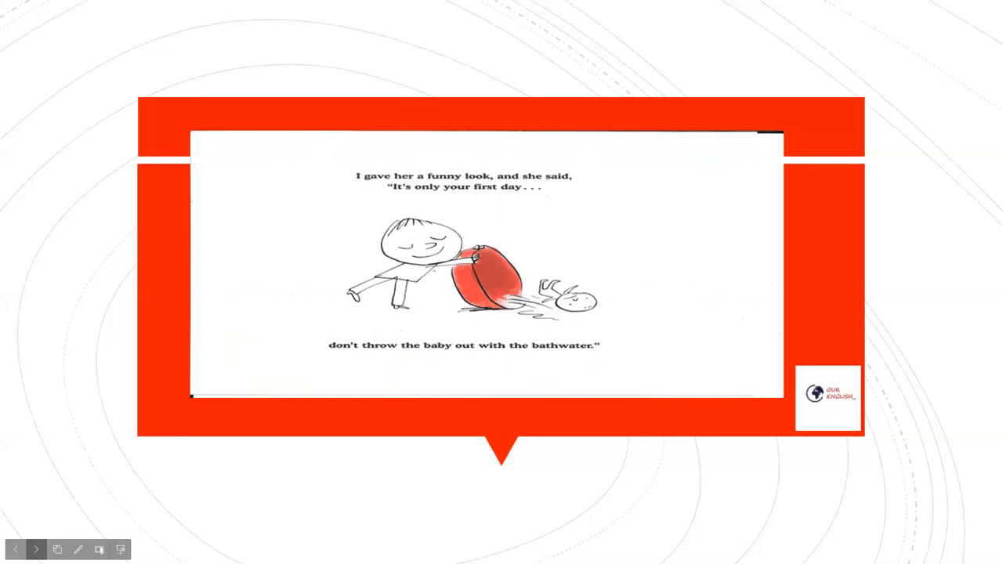
- Advance through the cross-that-bridge, soldier-on and keep-an-eye-out pages to the busy bees page
{"action": "left_click", "coordinate": [38, 549]}
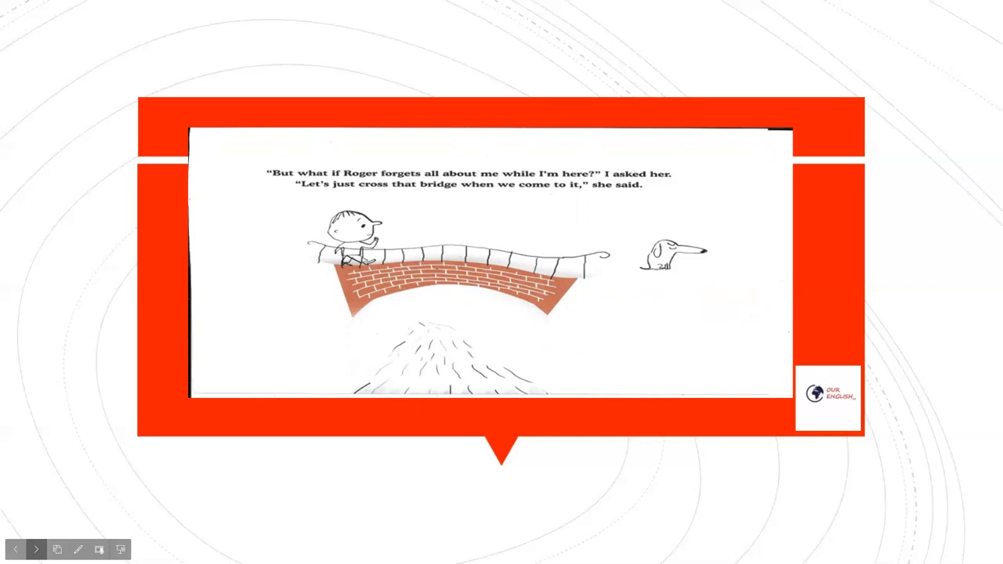
{"action": "left_click", "coordinate": [36, 549]}
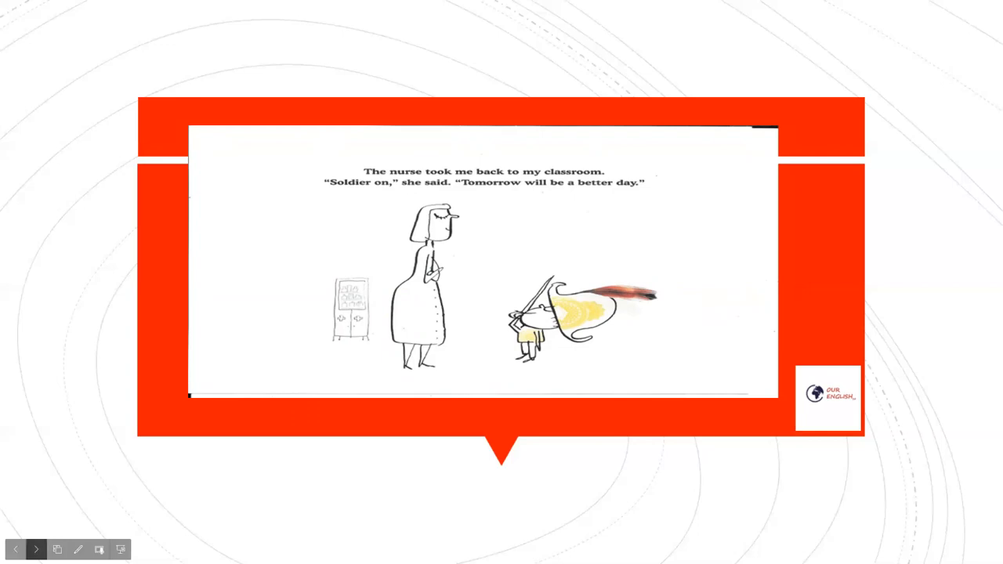
{"action": "left_click", "coordinate": [37, 548]}
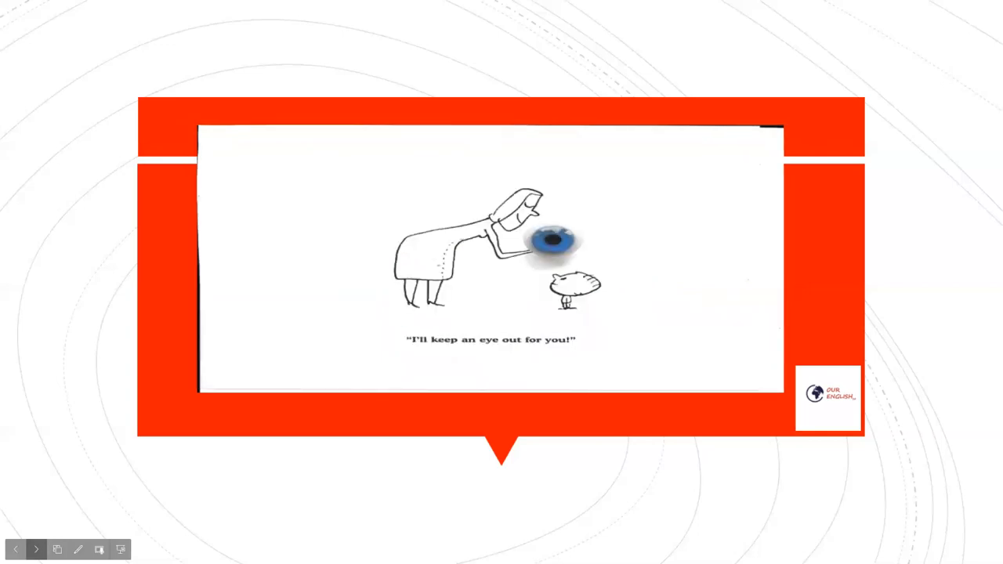
{"action": "left_click", "coordinate": [36, 549]}
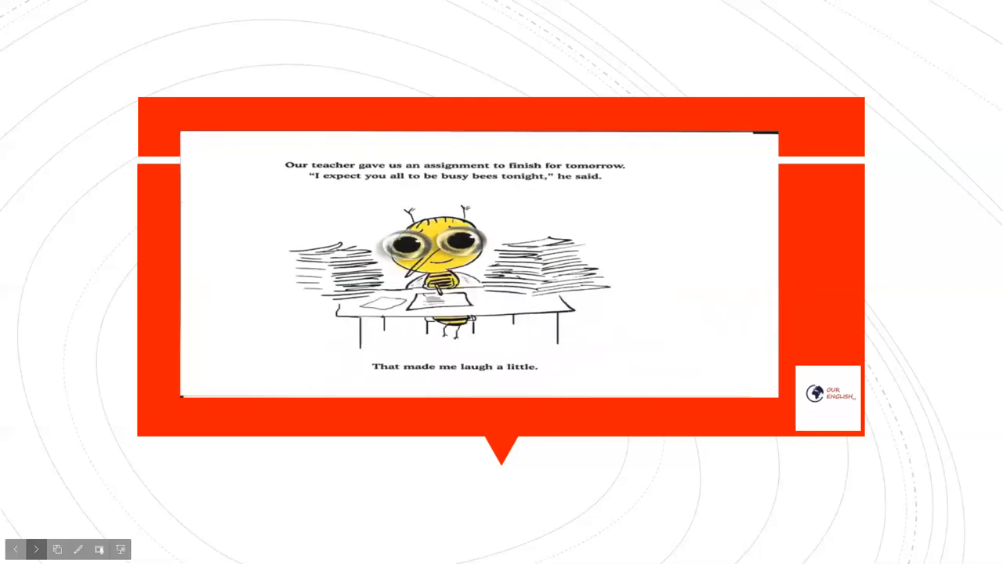